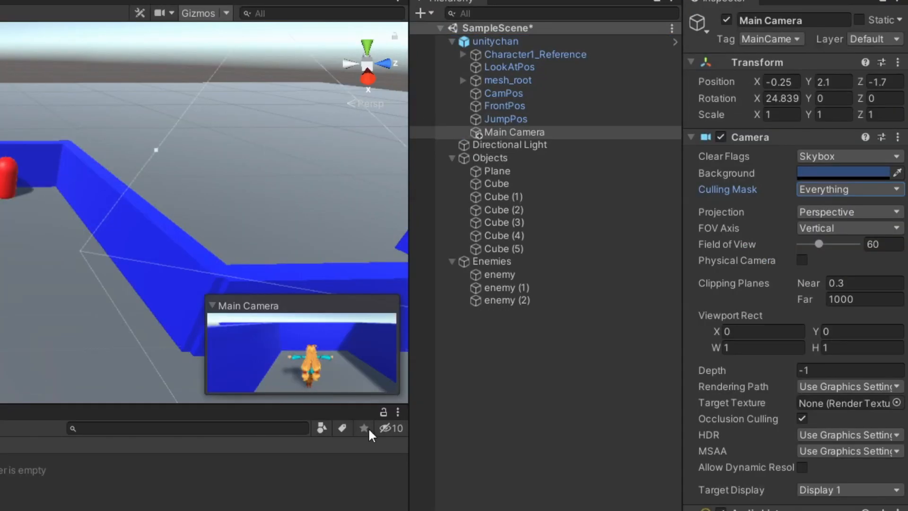
# - Set the Knob image to black, Radial 360 fill from Top, with anchors beyond the parent
pyautogui.click(847, 189)
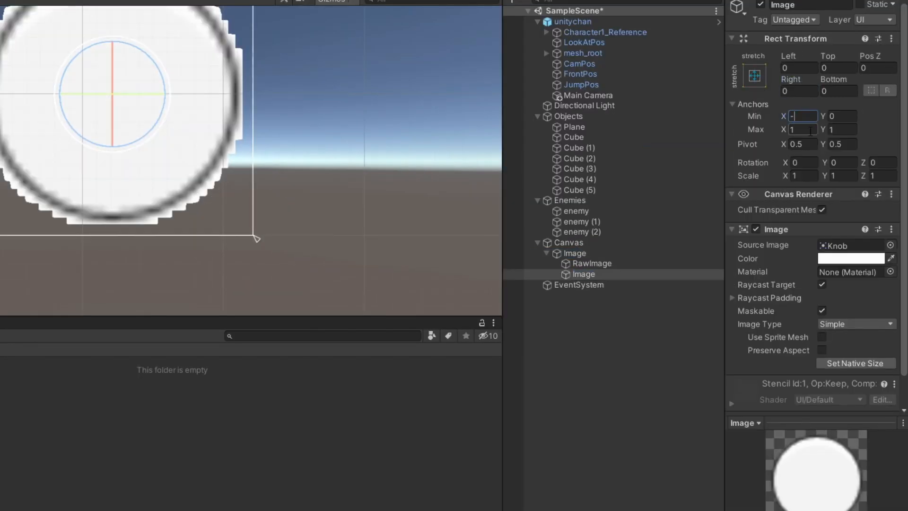
pyautogui.click(855, 324)
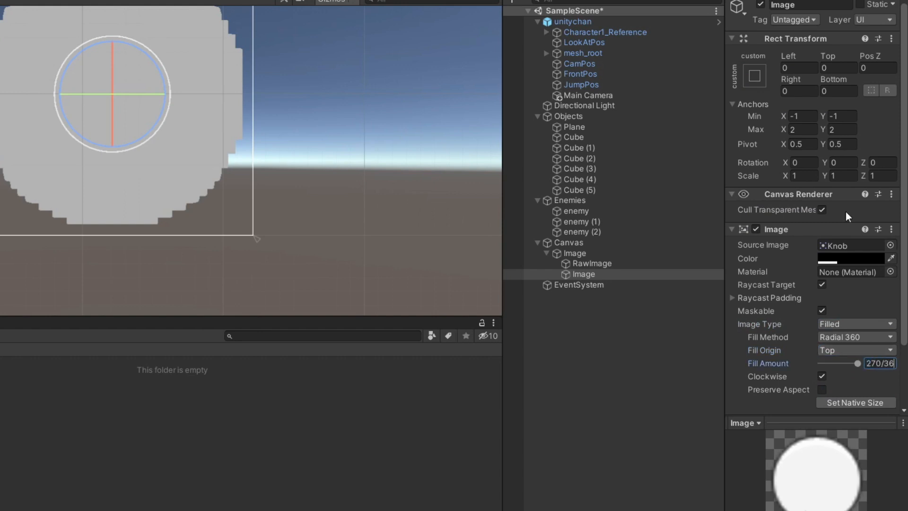
pyautogui.click(590, 298)
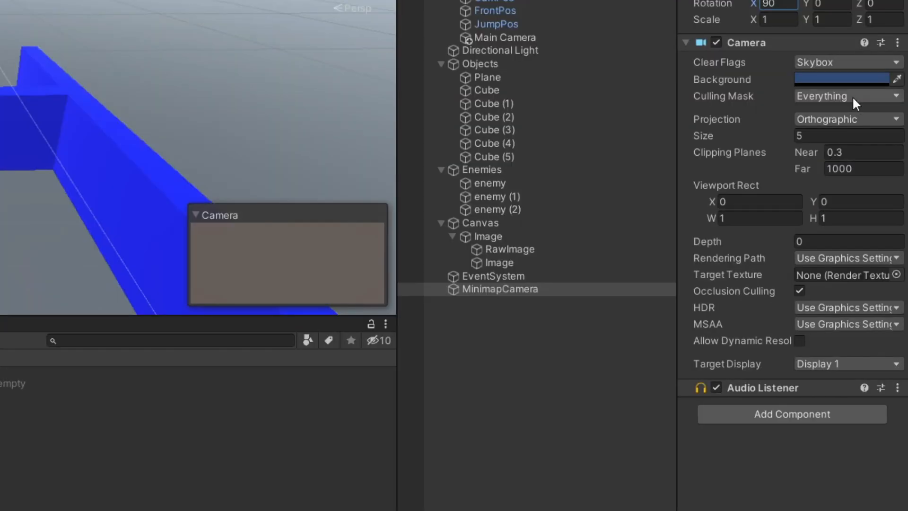
# - Create the orthographic MinimapCamera rotated X 90 with a RenderTexture asset and minimap sprites
pyautogui.click(846, 96)
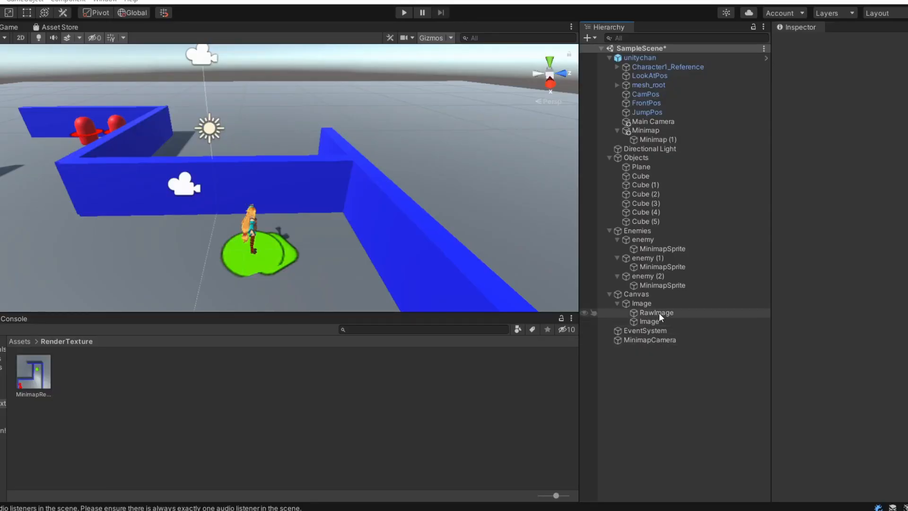
pyautogui.click(656, 313)
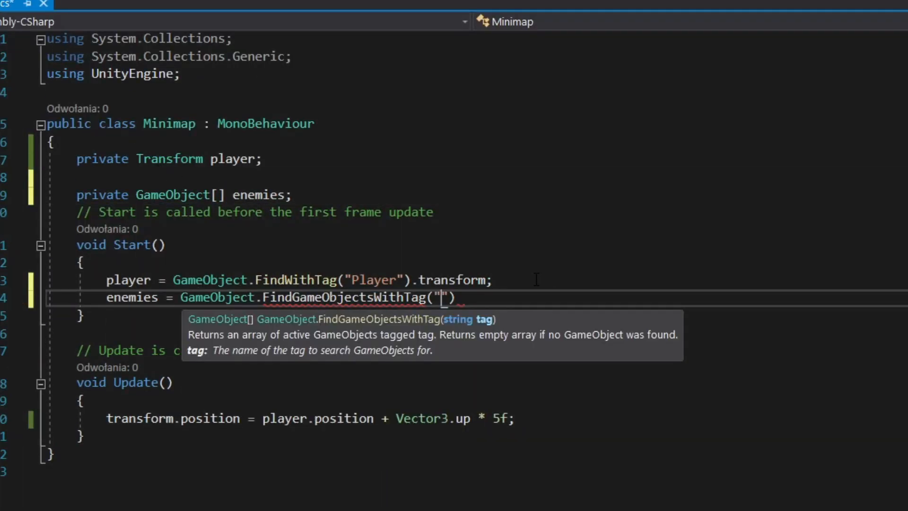
# - Add HandleEnemyVisible logic, a commented raycast note, and a public Transform minimapOverlay field
pyautogui.write('HandleEnemyVisible();')
pyautogui.write('enemies[i].SetActive(Vector3.Angle(player.forward, enemies[i].transform.position - player.position) <= angle);')
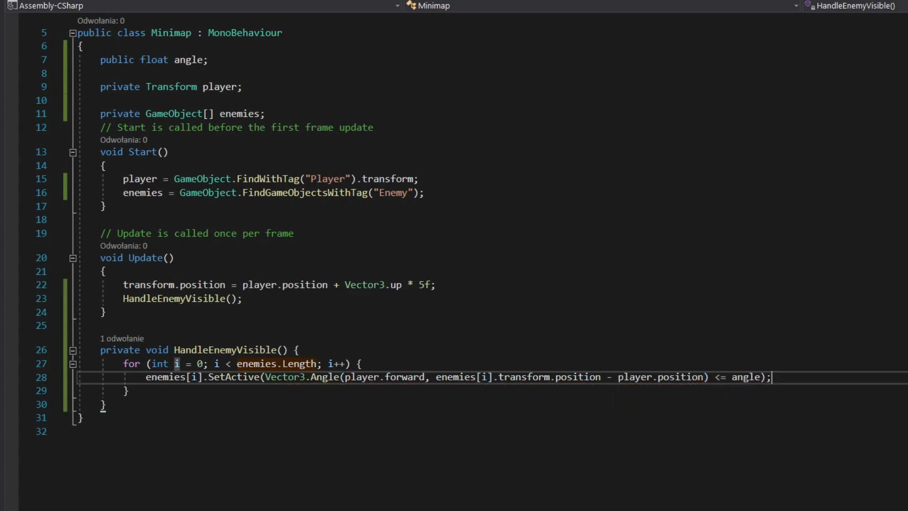
pyautogui.write('// if(Physics.raycast(')
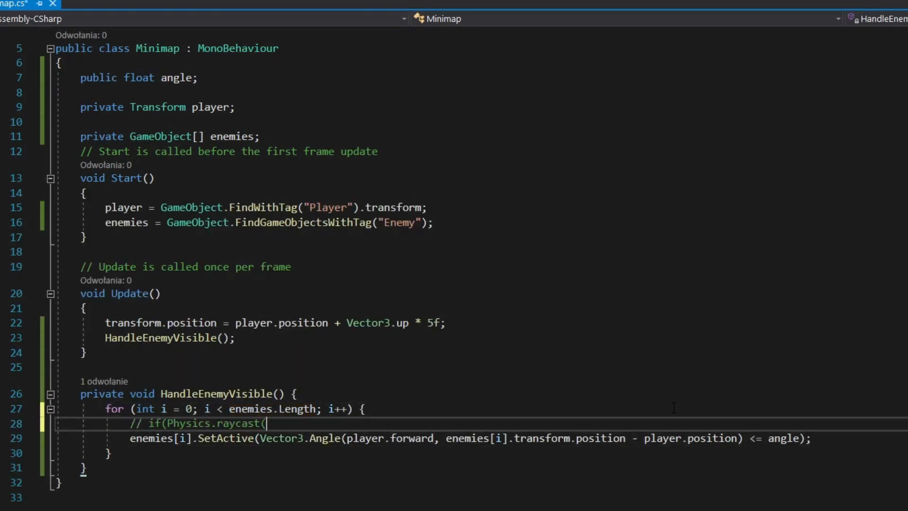
pyautogui.write('public Transform minimapOverlay;')
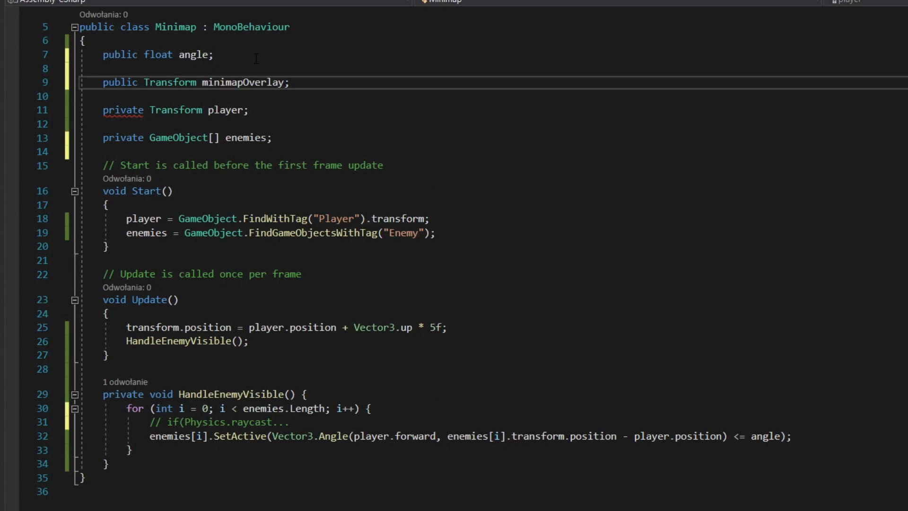